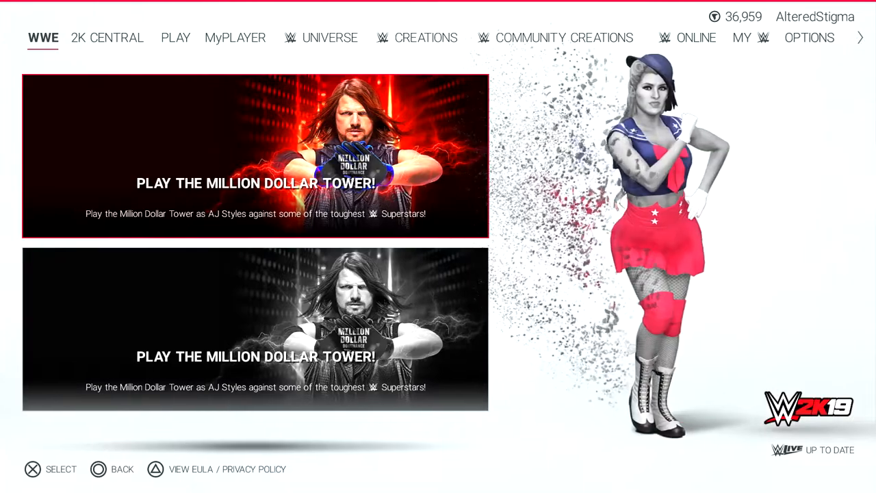
- Enter the custom arena editor showing the green movie screen above the ring
left_click(426, 39)
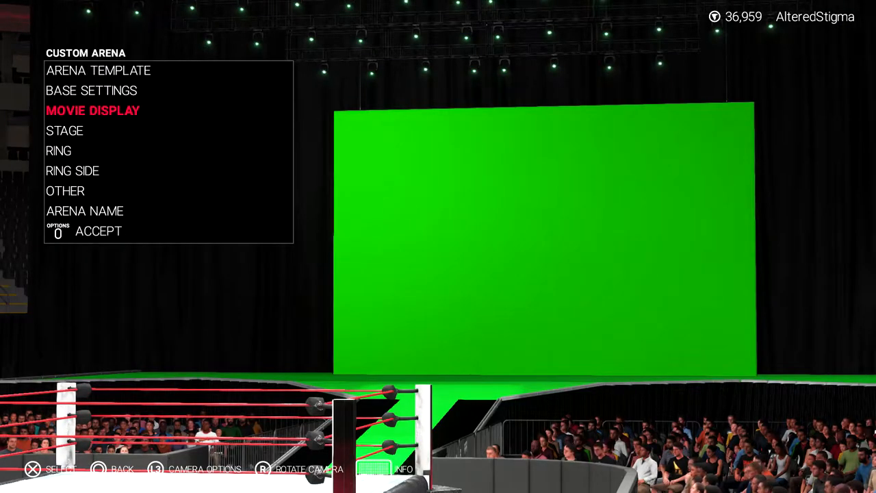
- Place a plain titantron on the stage from Stage Construction
left_click(94, 110)
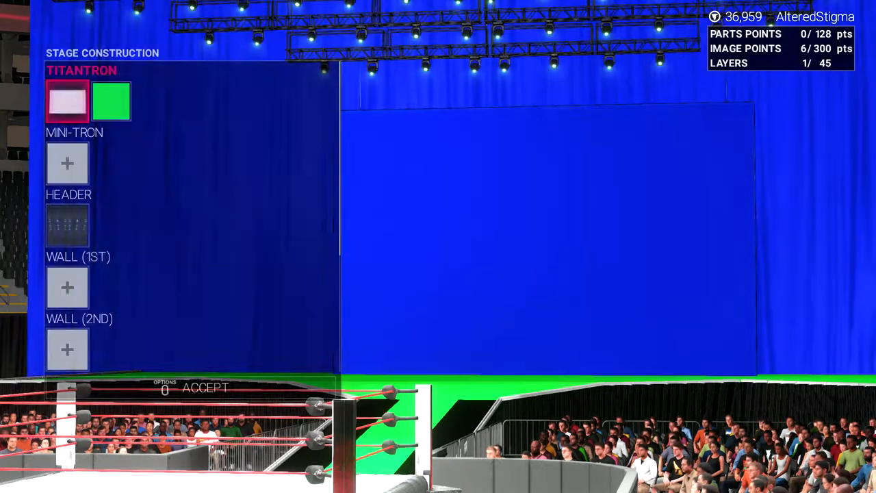
left_click(67, 102)
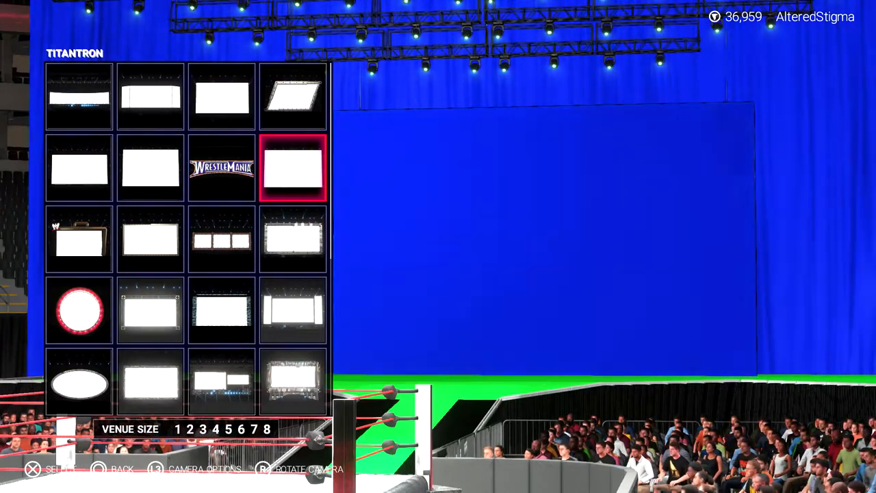
left_click(293, 167)
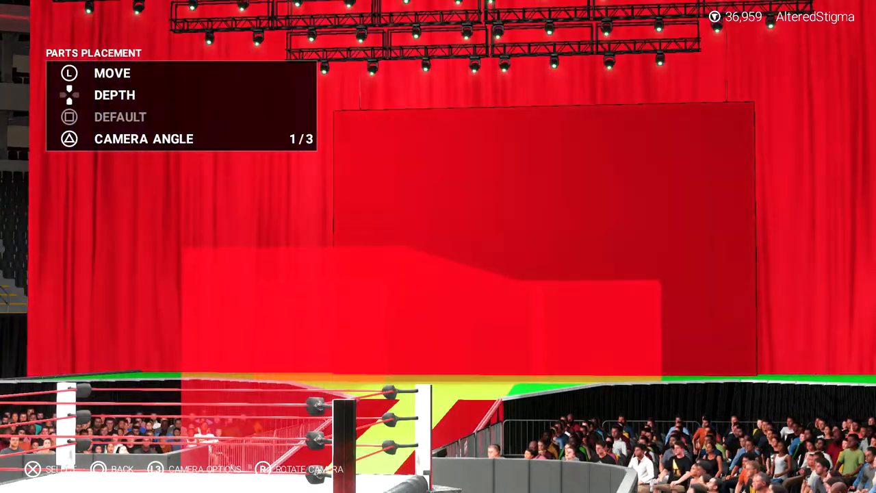
key("triangle")
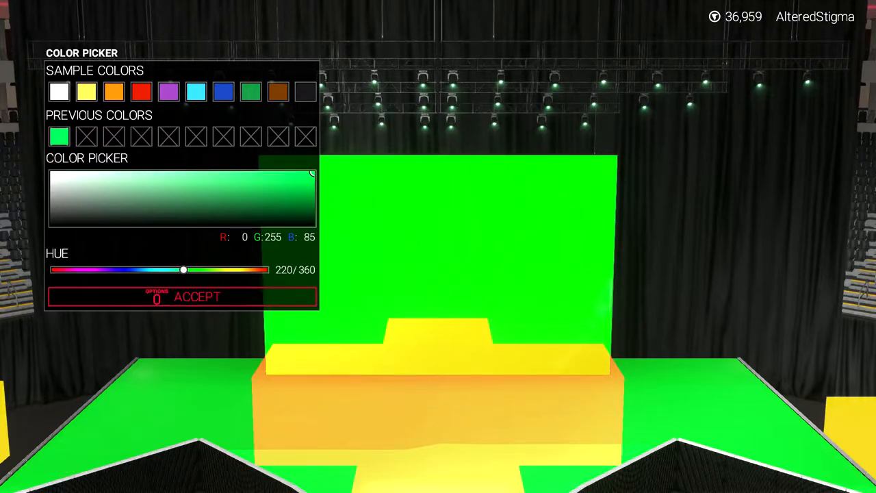
- Colour the stage and the ramp pure green with the Color Picker
left_click(197, 295)
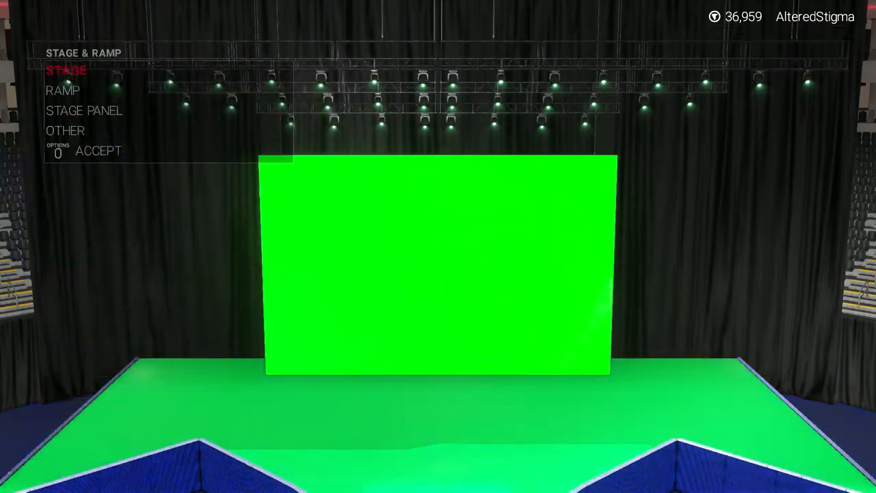
left_click(65, 70)
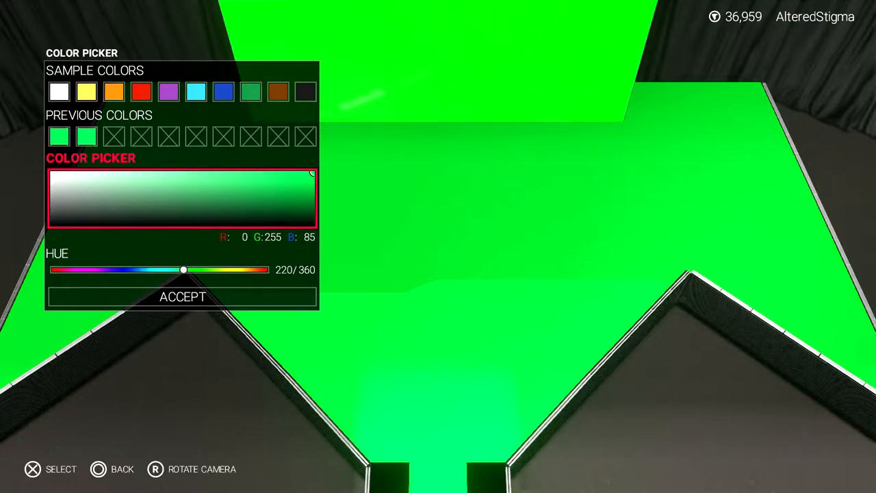
left_click(182, 296)
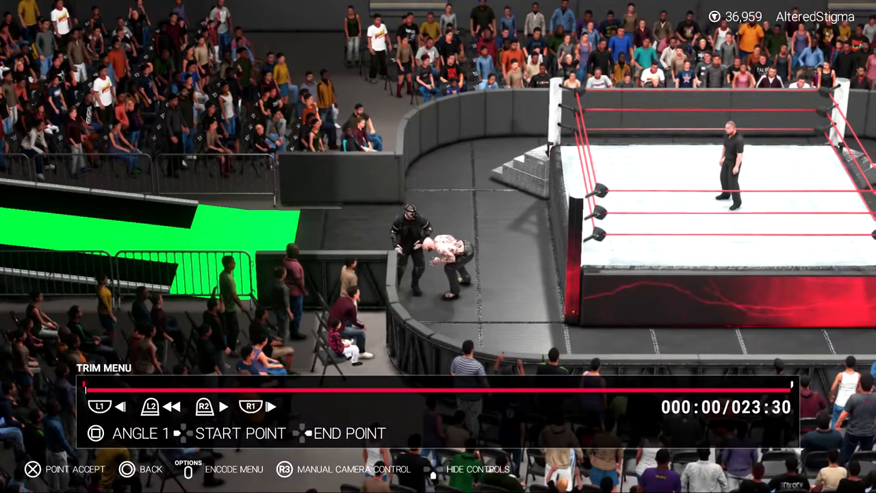
- Scrub the replay to the entrance moment and take manual camera control of the wrestler shot
left_click(204, 406)
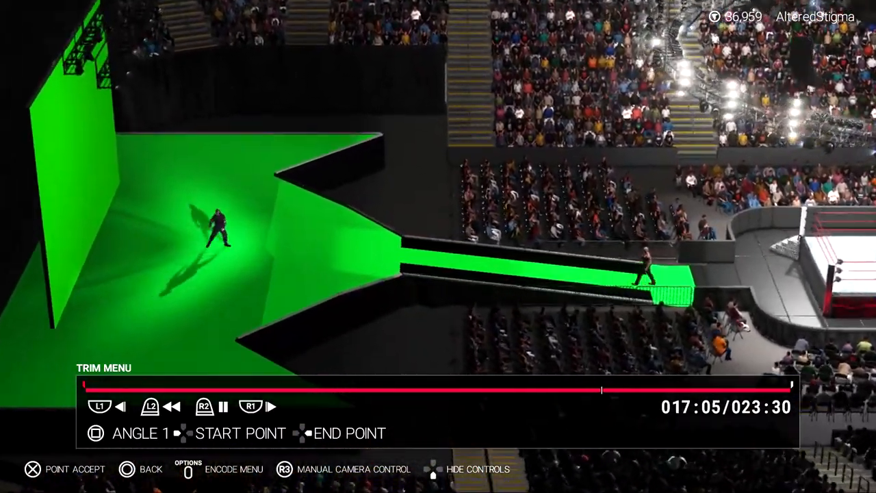
left_click(224, 405)
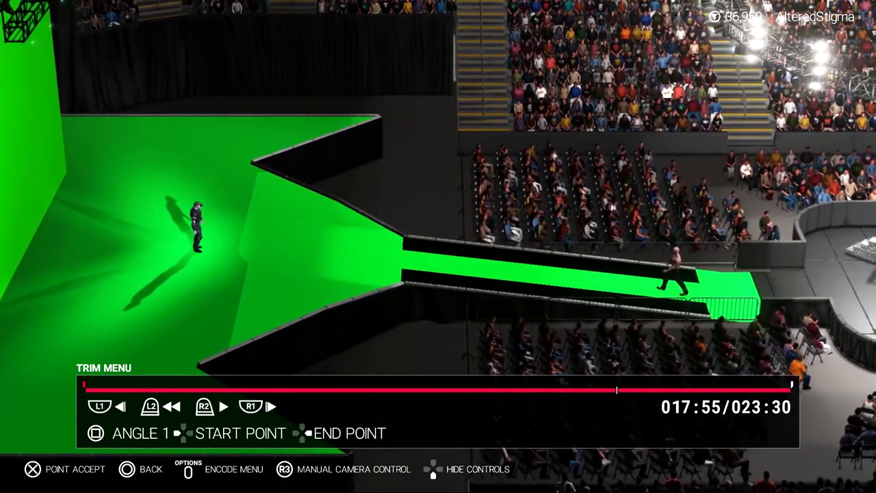
key("R3")
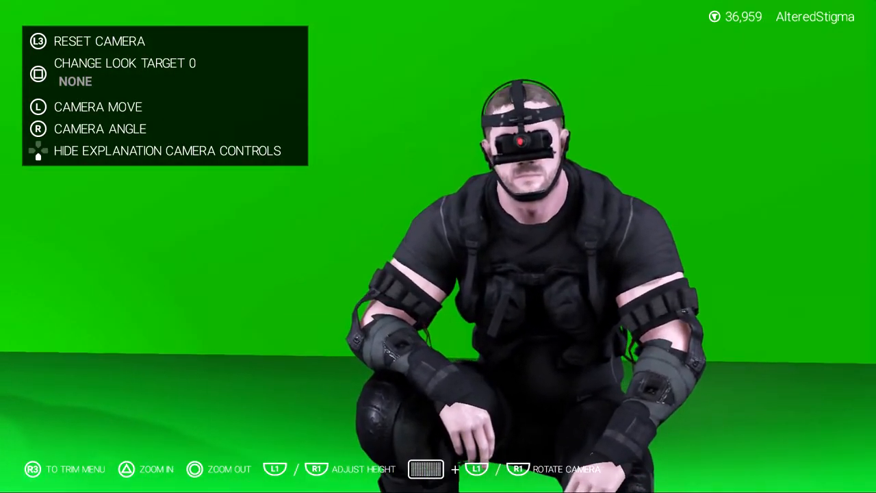
- Review the clip's encoding options and accept them unchanged
key("R3")
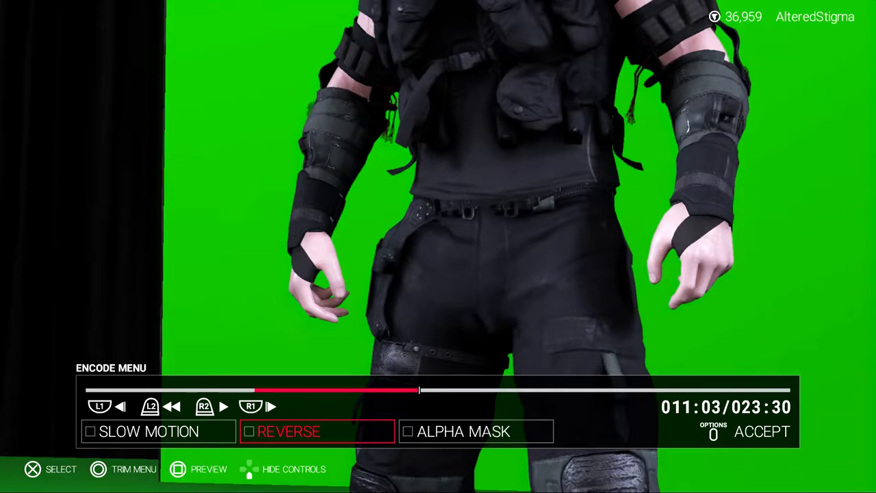
left_click(224, 405)
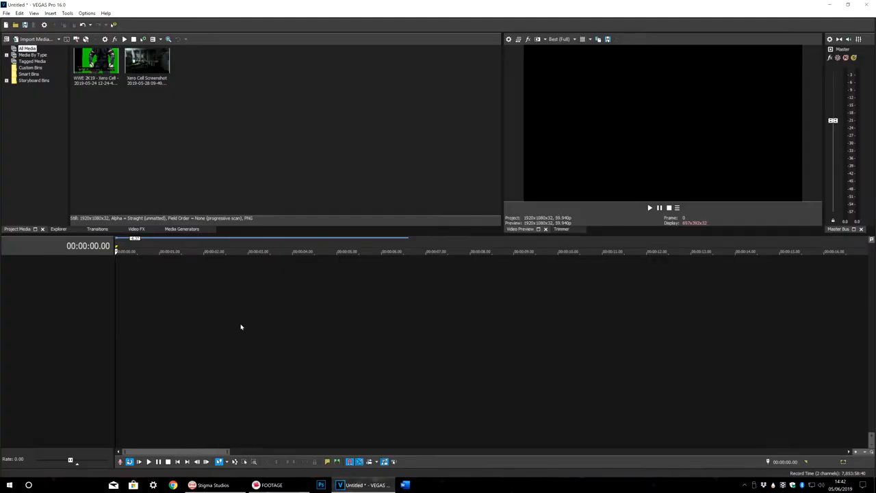
mouse_move(425, 318)
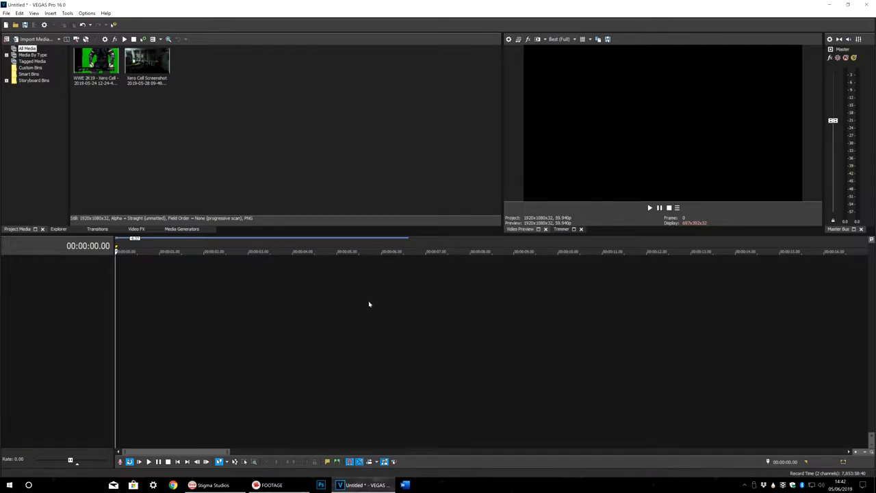
- Place the WWE 2K19 clip at the timeline start and bring up its pan/crop settings
left_click(96, 62)
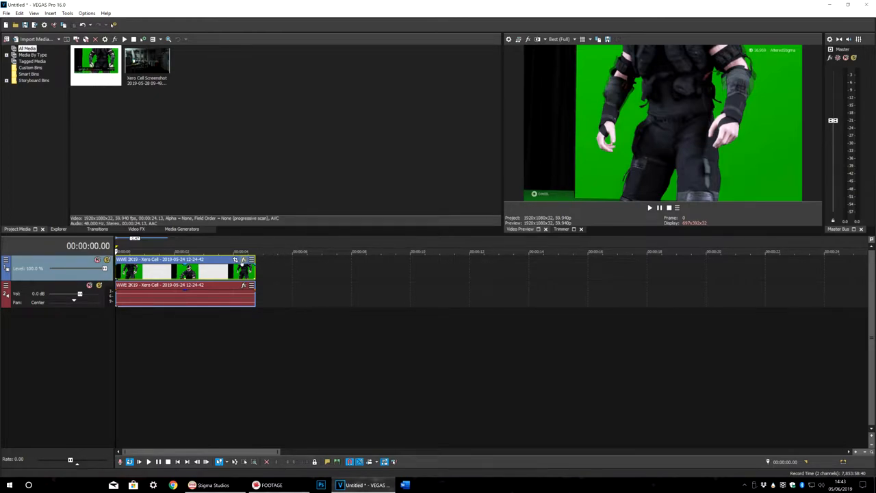
left_click(244, 258)
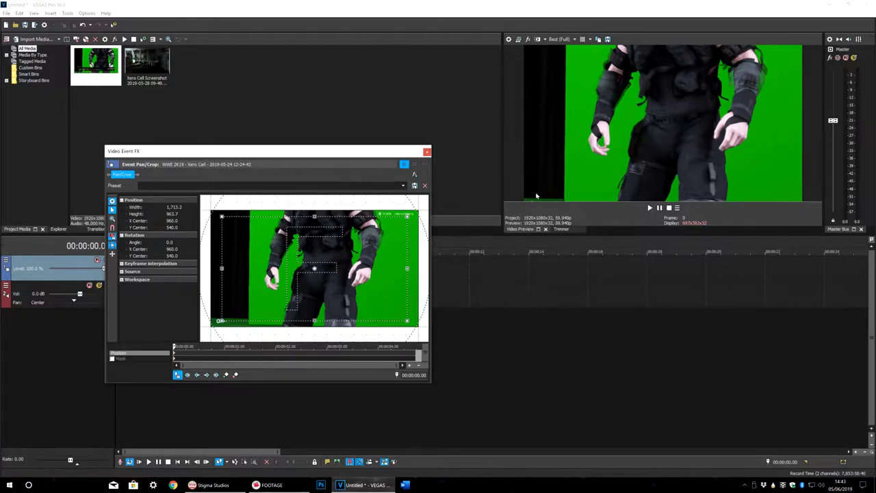
mouse_move(114, 361)
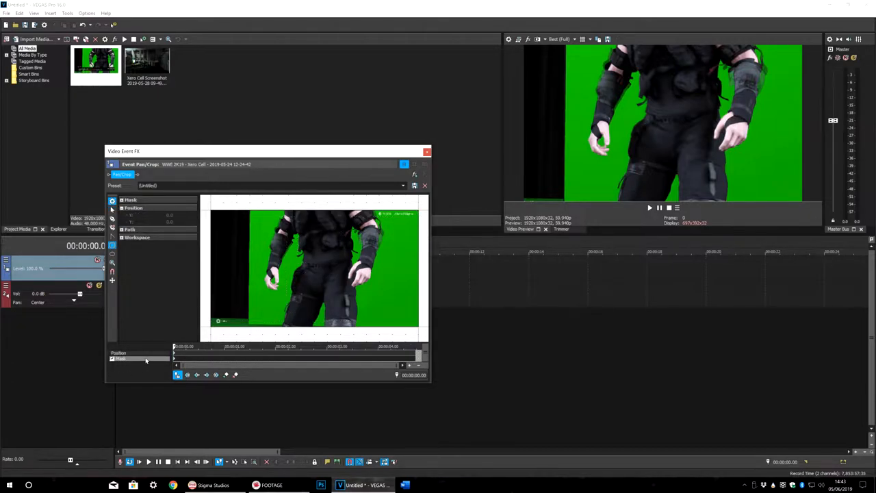
mouse_move(113, 246)
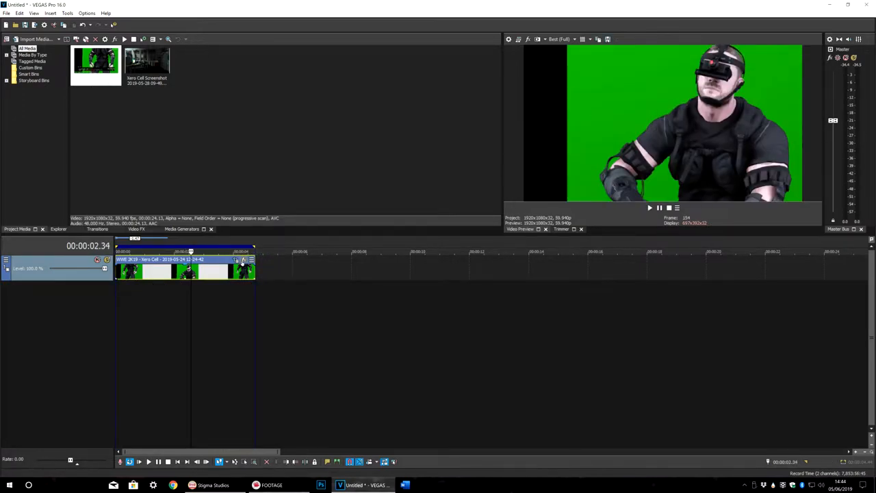
mouse_move(244, 262)
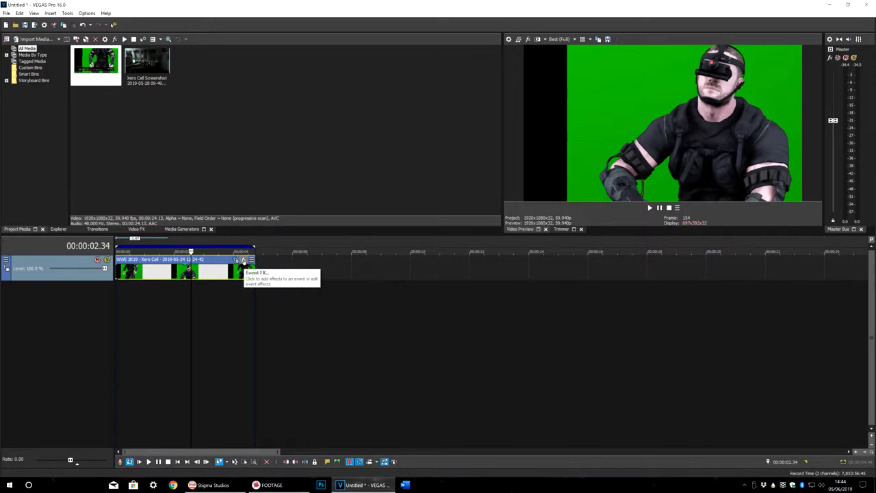
- Add the VEGAS Chroma Keyer effect to the wrestler clip
left_click(243, 260)
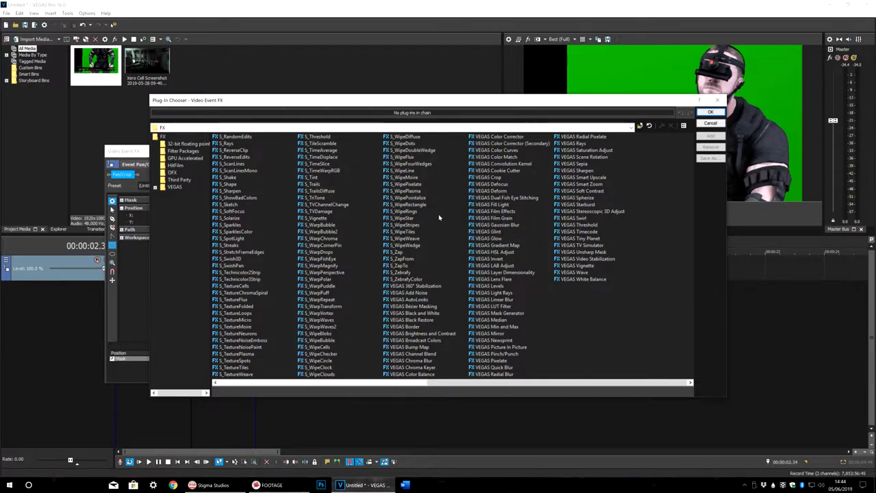
mouse_move(409, 369)
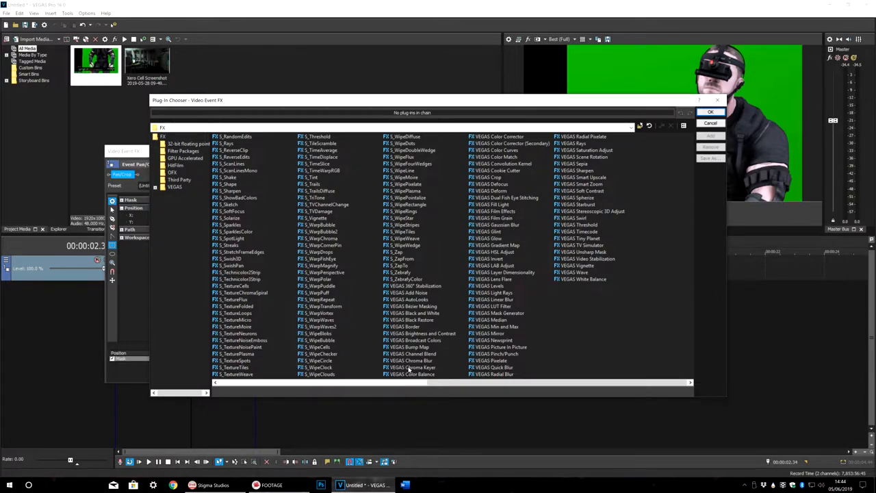
left_click(411, 367)
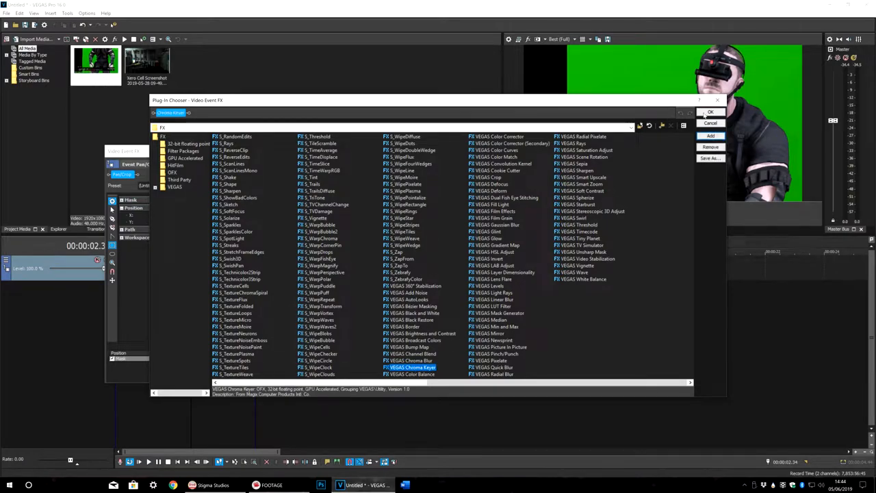
left_click(710, 113)
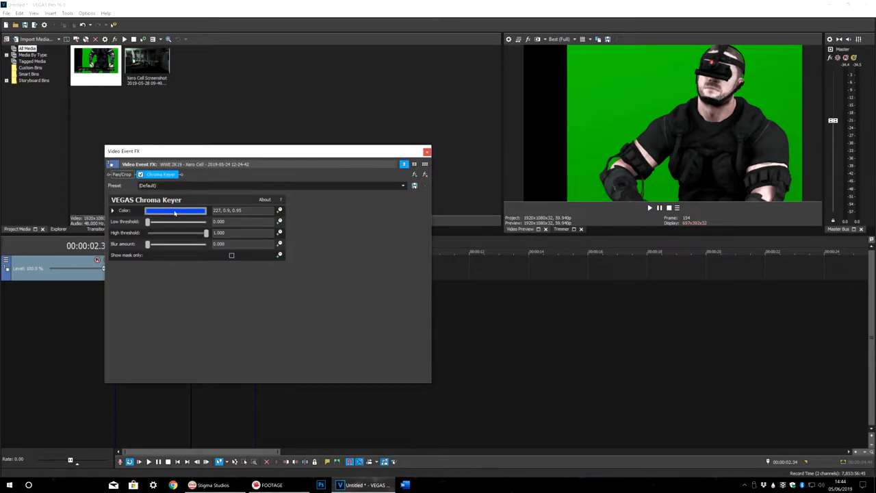
- Sample the backdrop green as the key colour and show the mask only
left_click(175, 211)
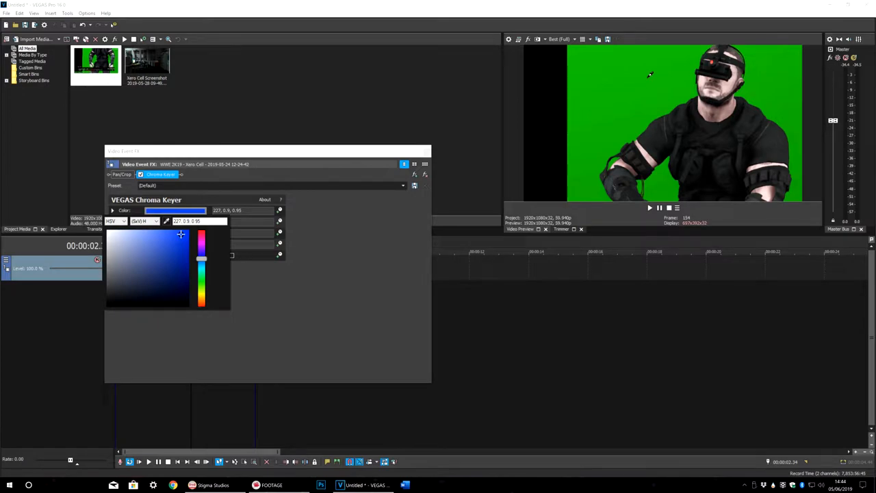
mouse_move(643, 82)
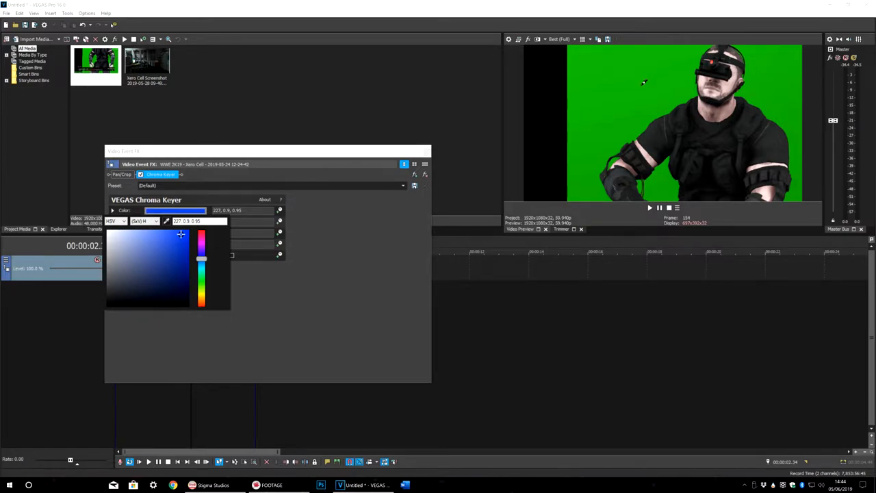
left_click(201, 258)
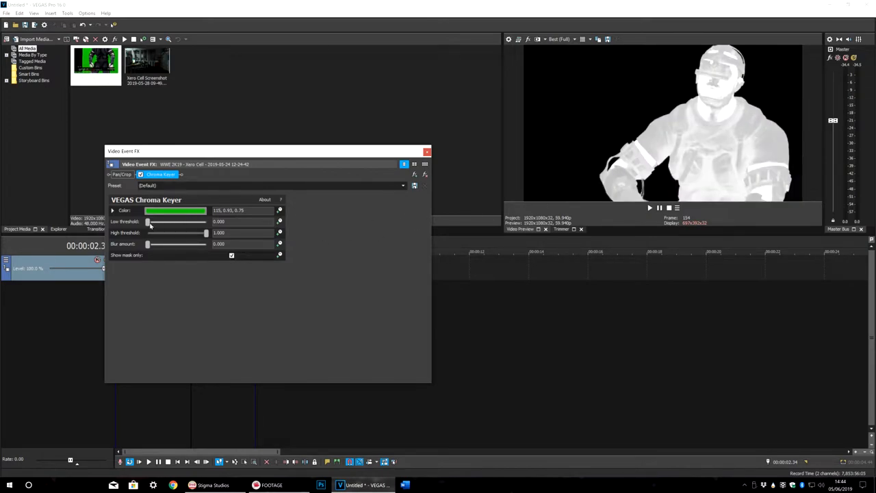
- Raise the low threshold and lower the high threshold until the wrestler mask turns solid white
left_click_drag(147, 221, 170, 221)
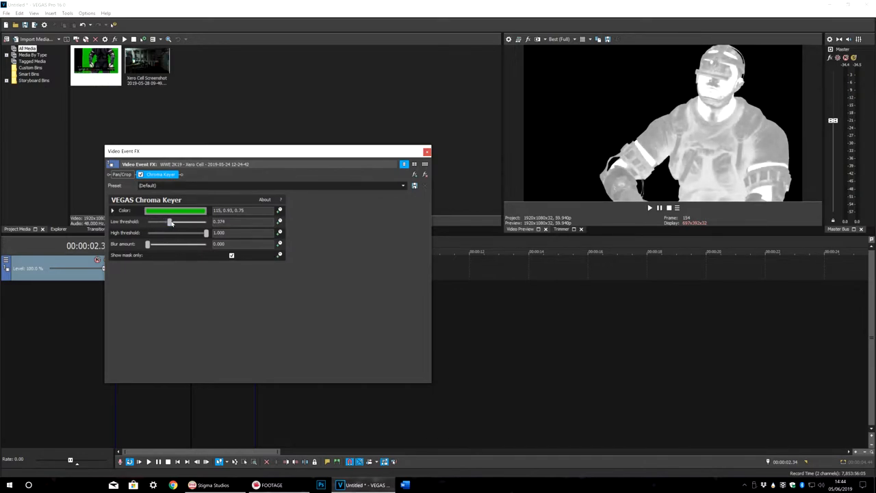
left_click_drag(170, 222, 176, 222)
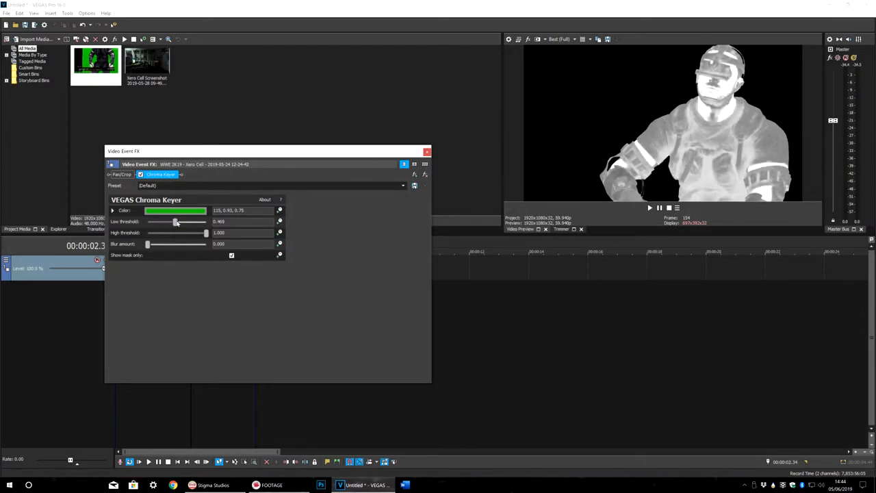
left_click_drag(205, 233, 199, 233)
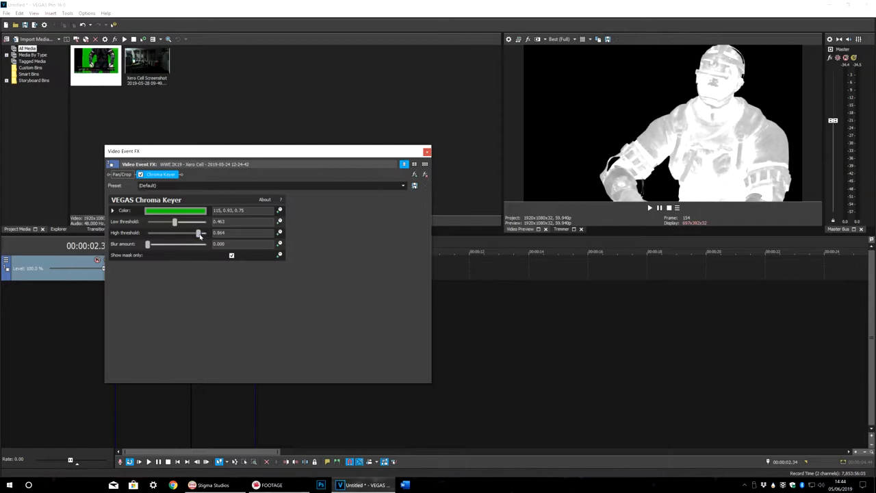
left_click_drag(200, 233, 186, 233)
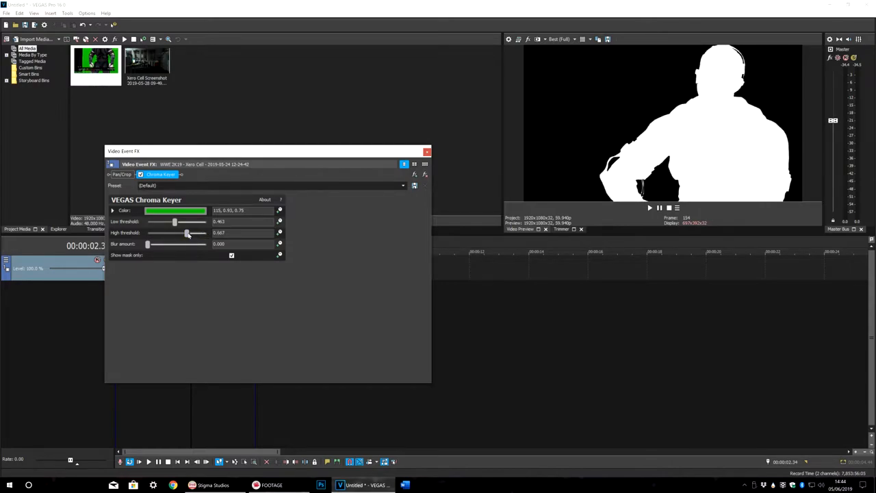
left_click_drag(174, 221, 176, 221)
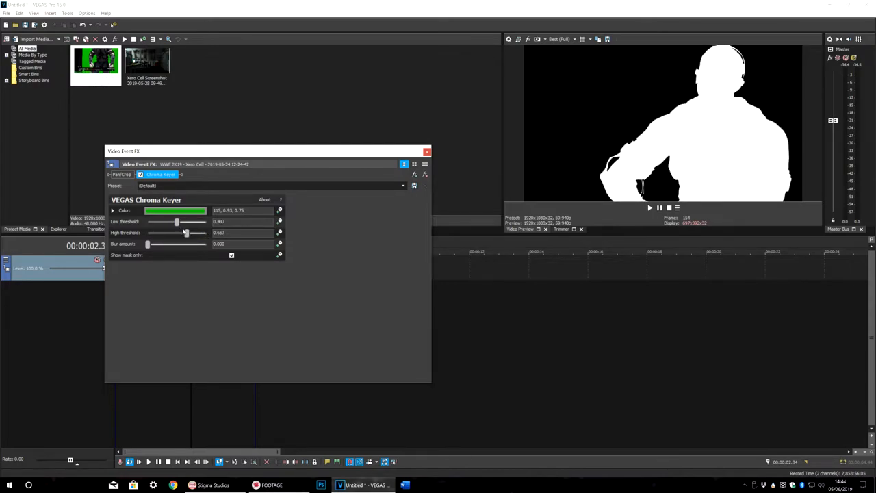
left_click_drag(175, 233, 172, 233)
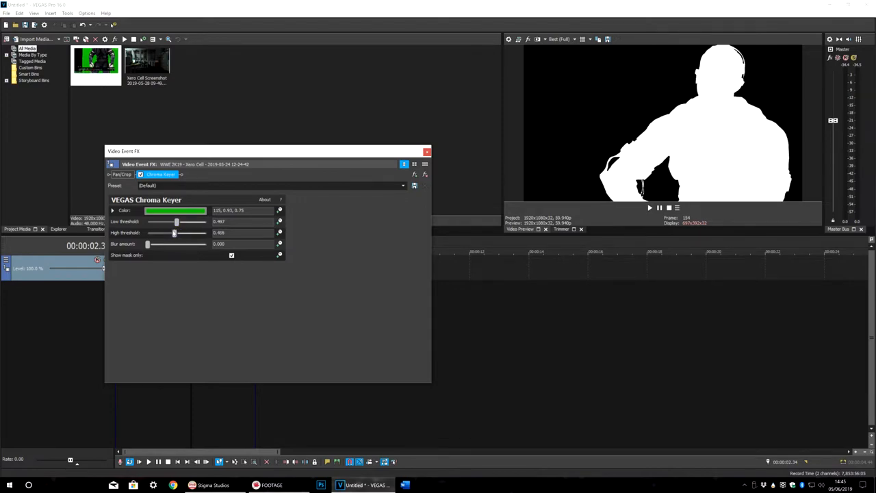
left_click_drag(172, 232, 167, 233)
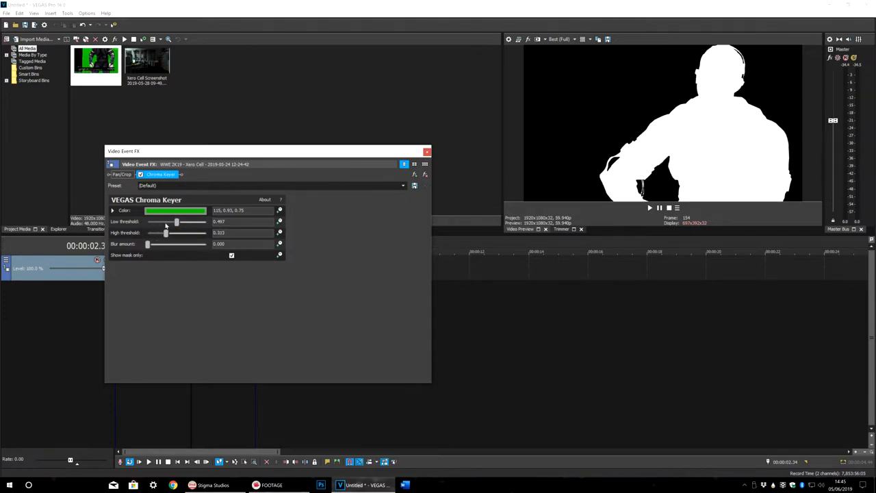
- Fine-tune both thresholds to a clean silhouette and stop showing the mask
left_click_drag(166, 233, 177, 233)
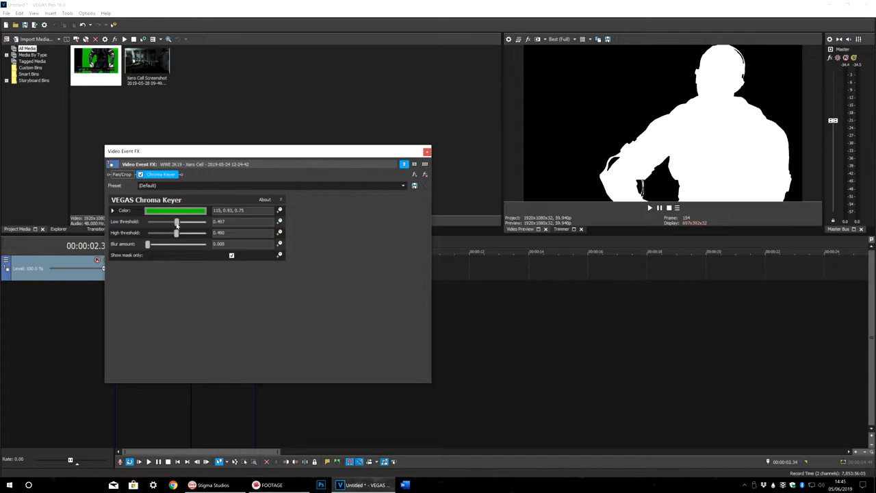
left_click_drag(177, 221, 195, 222)
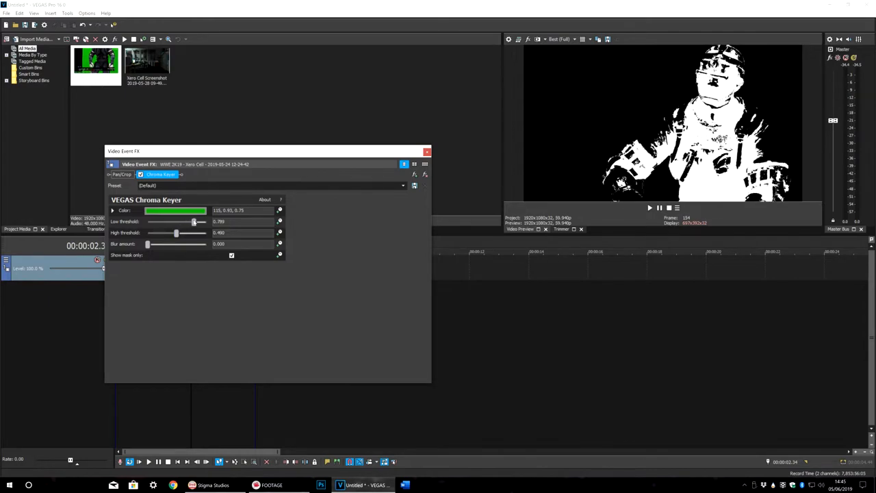
left_click_drag(195, 222, 185, 222)
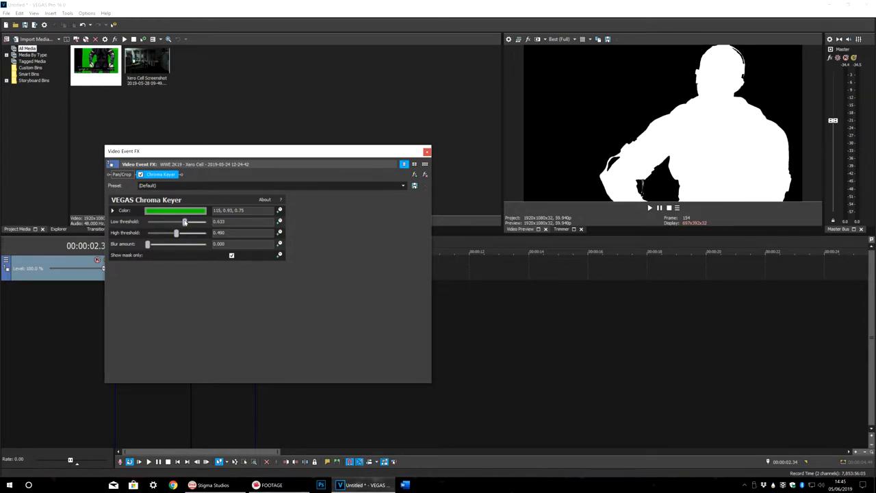
left_click_drag(184, 222, 182, 222)
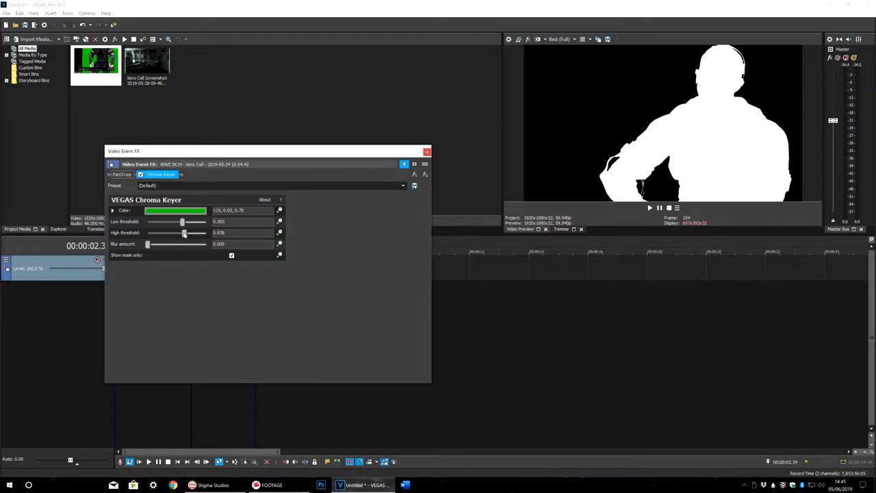
left_click_drag(182, 233, 187, 233)
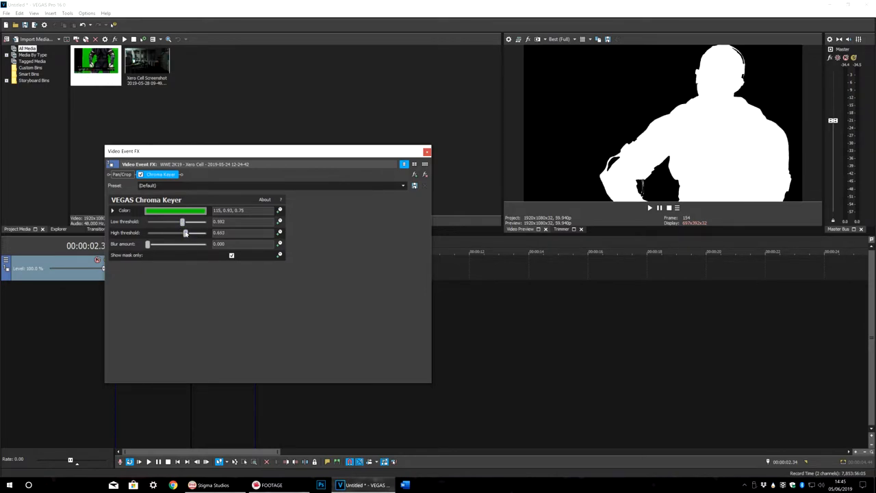
left_click_drag(186, 232, 181, 233)
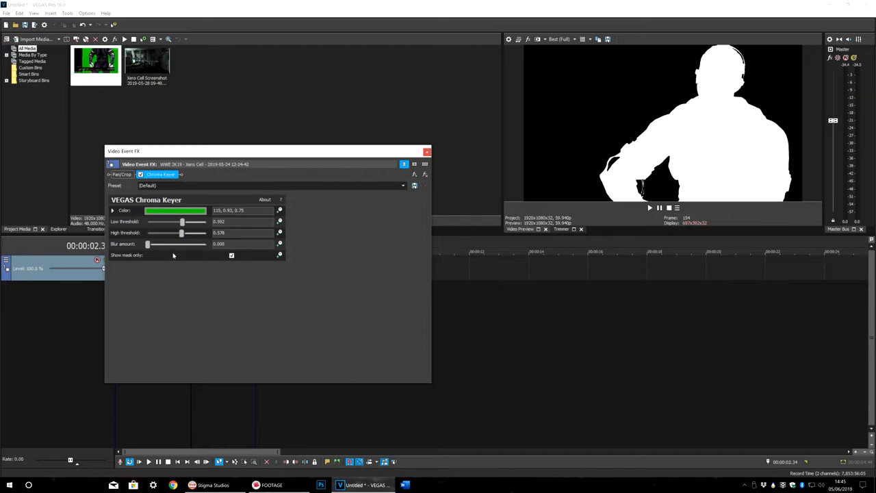
left_click(231, 255)
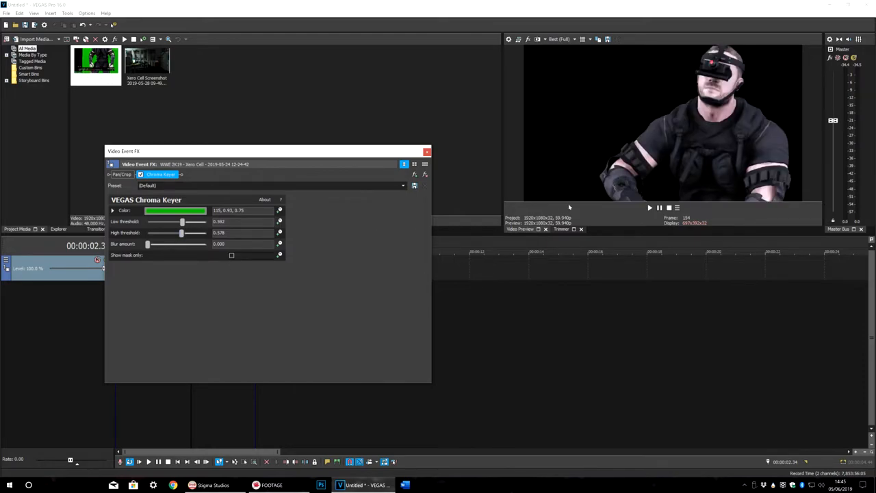
mouse_move(608, 186)
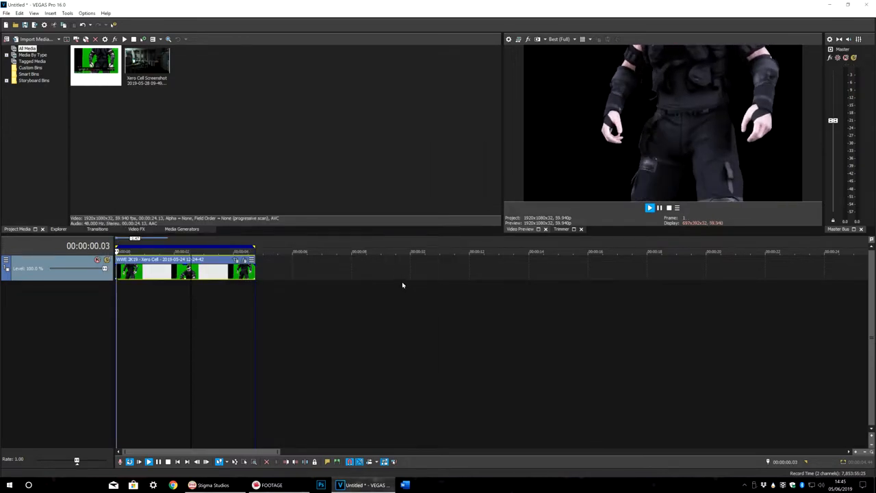
- Insert a new video track beneath the wrestler and place the office image on it
right_click(192, 274)
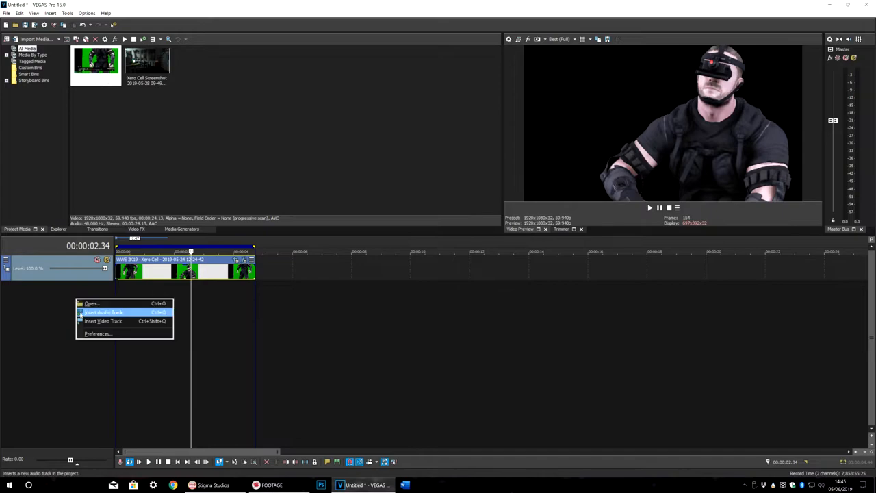
left_click(103, 312)
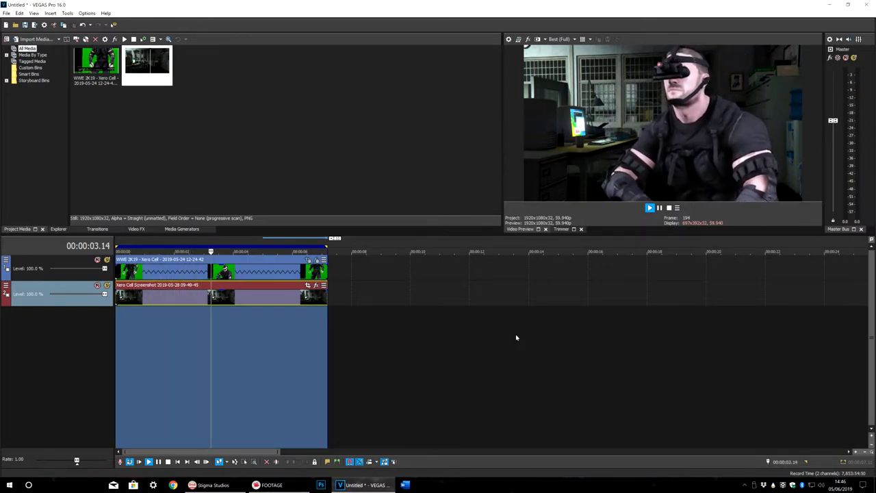
left_click(148, 460)
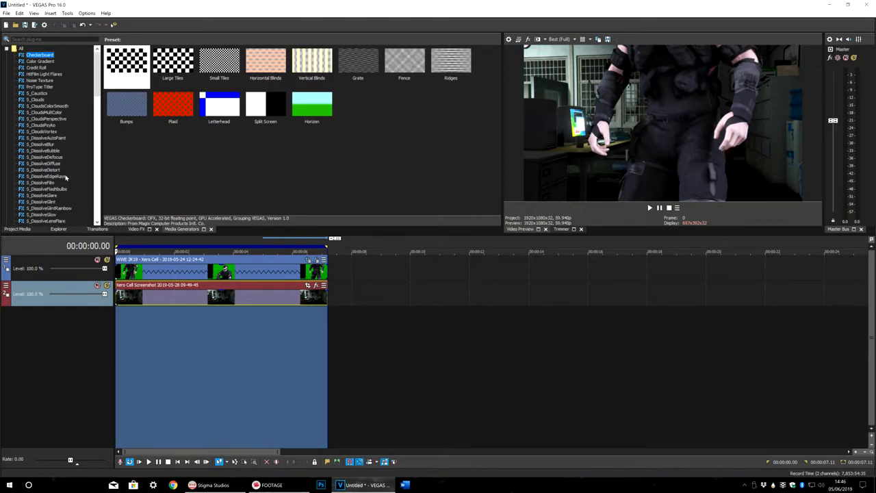
- Apply the Gradient Map Night Vision preset to the wrestler and adjust its colour stop
scroll("down", 3)
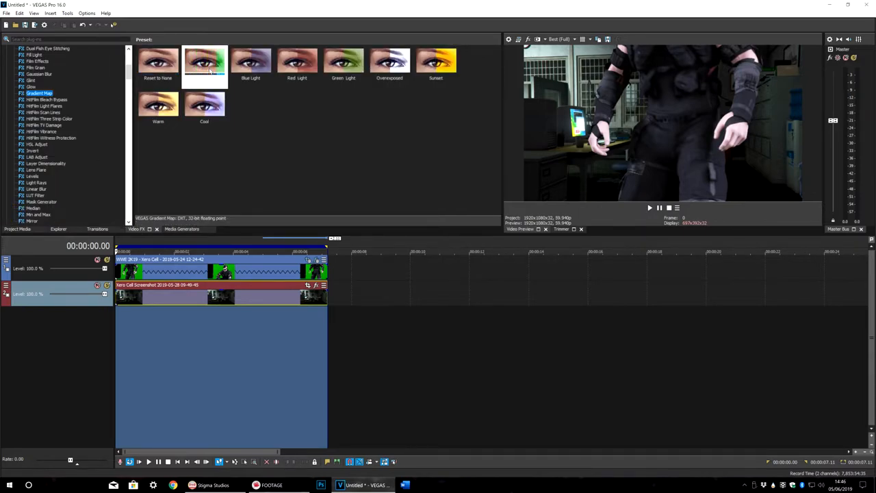
left_click(206, 62)
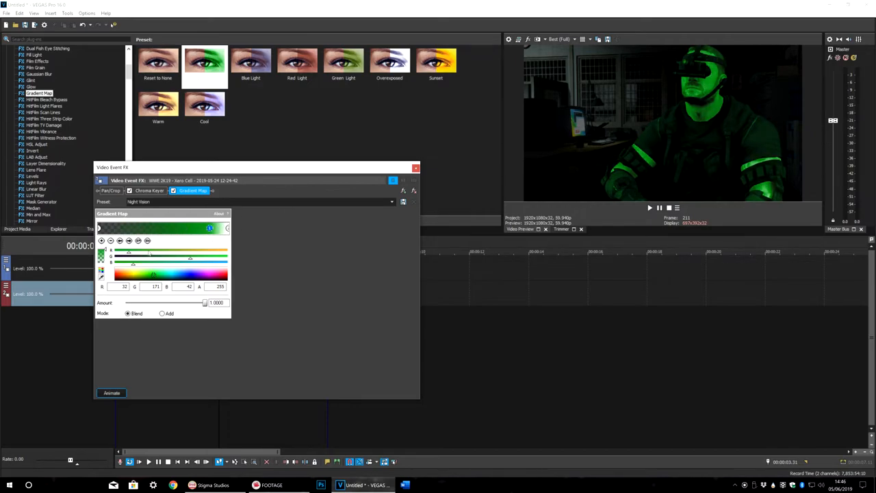
left_click_drag(129, 260, 190, 260)
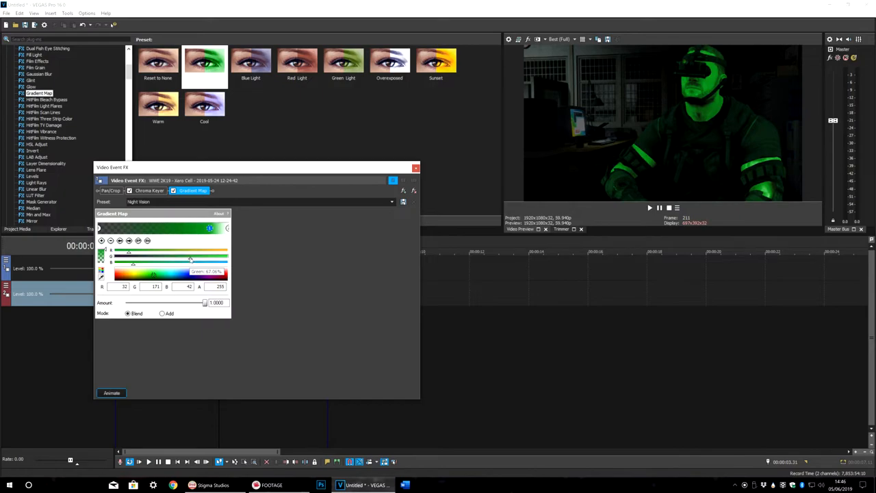